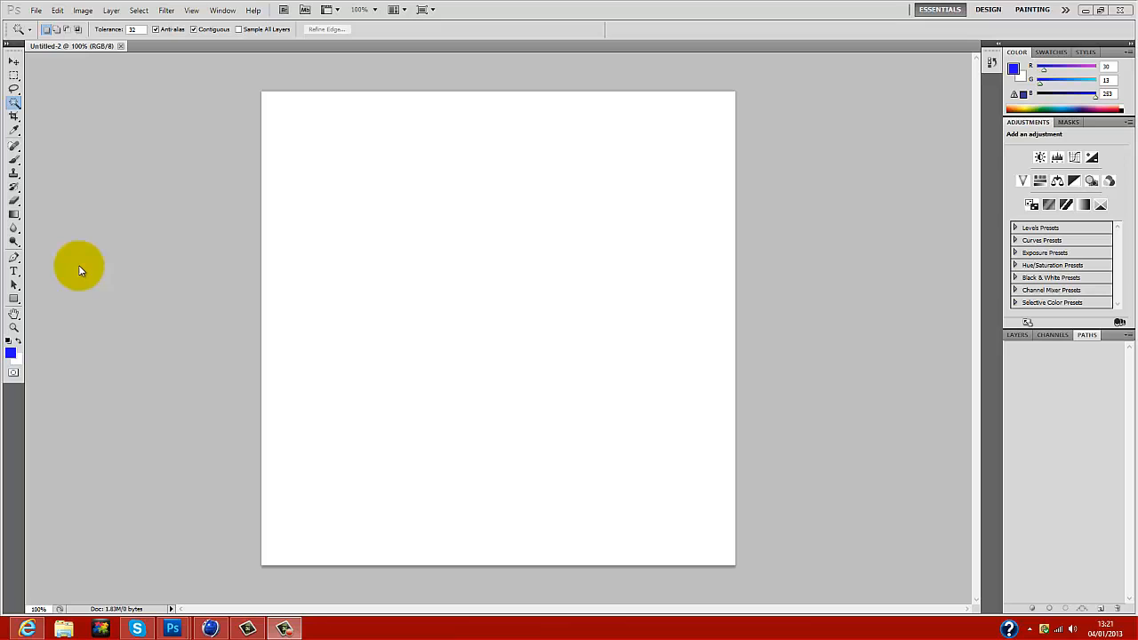
mouse_move(80, 181)
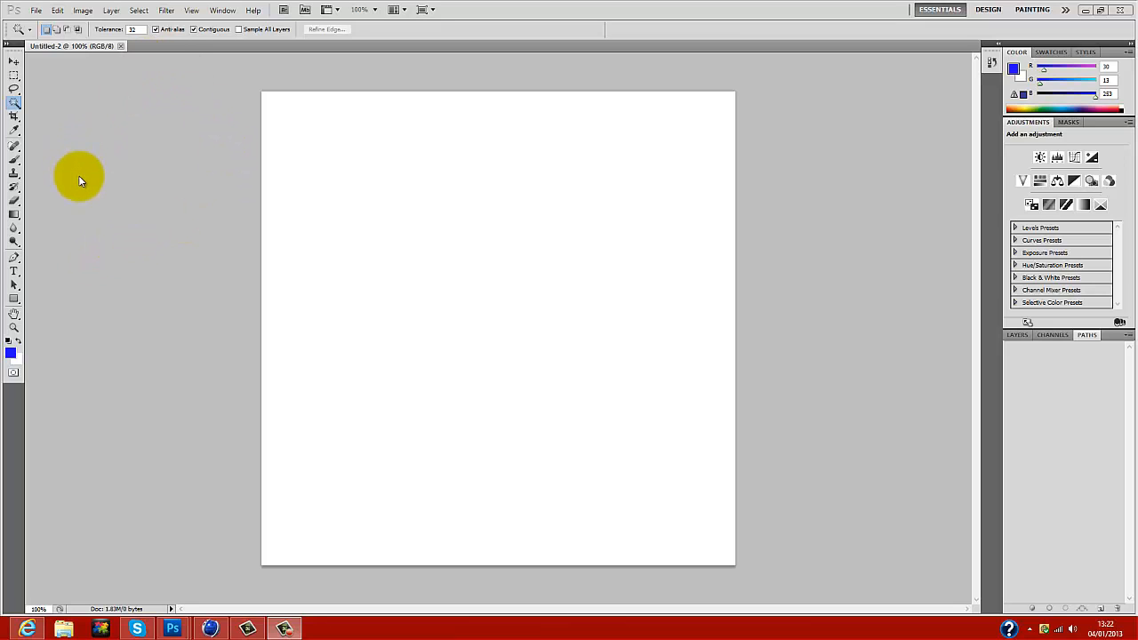
mouse_move(50, 96)
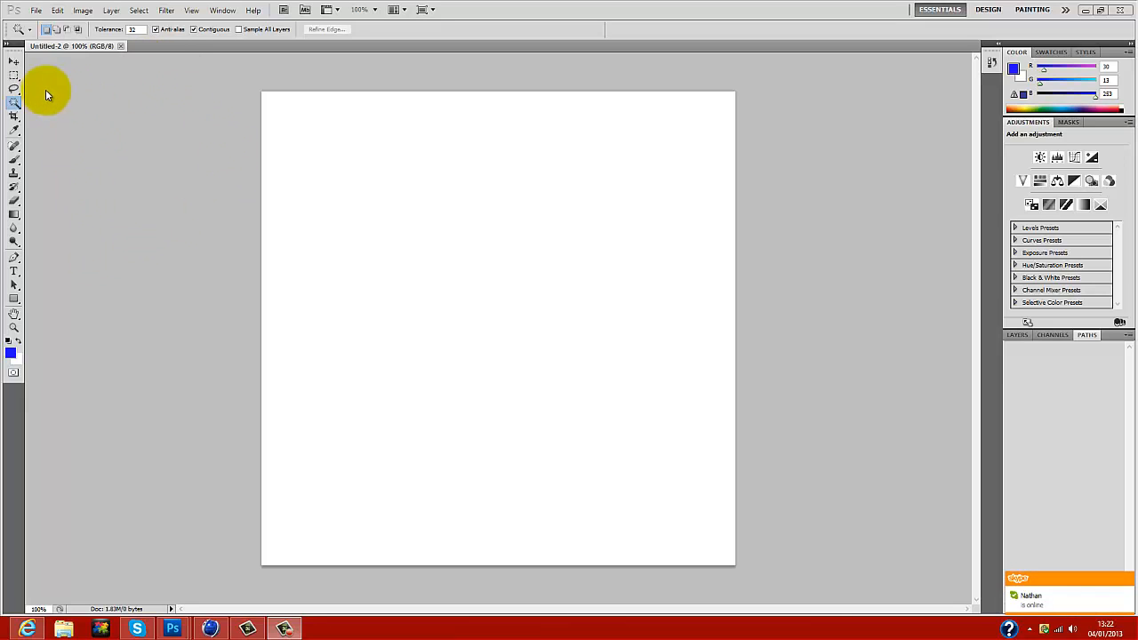
mouse_move(221, 455)
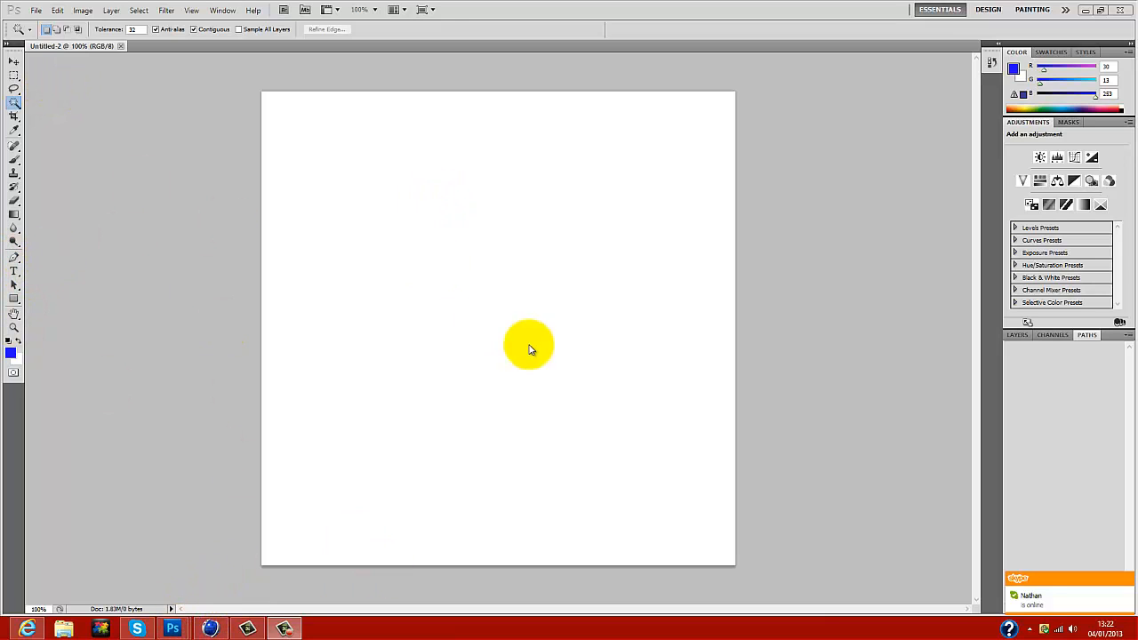
mouse_move(169, 203)
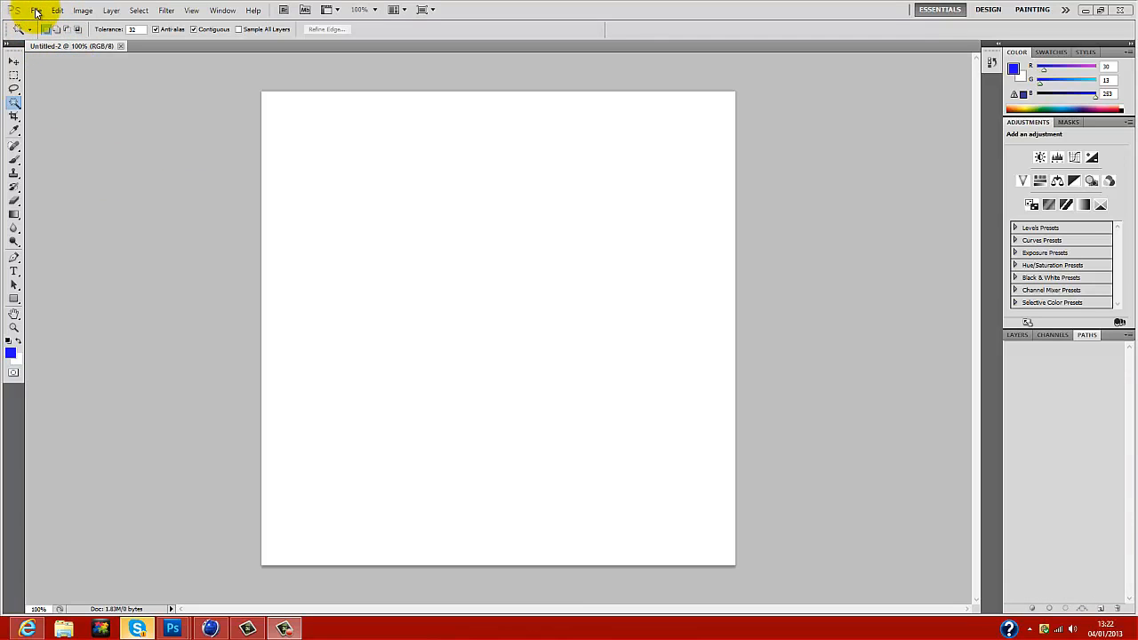
mouse_move(16, 268)
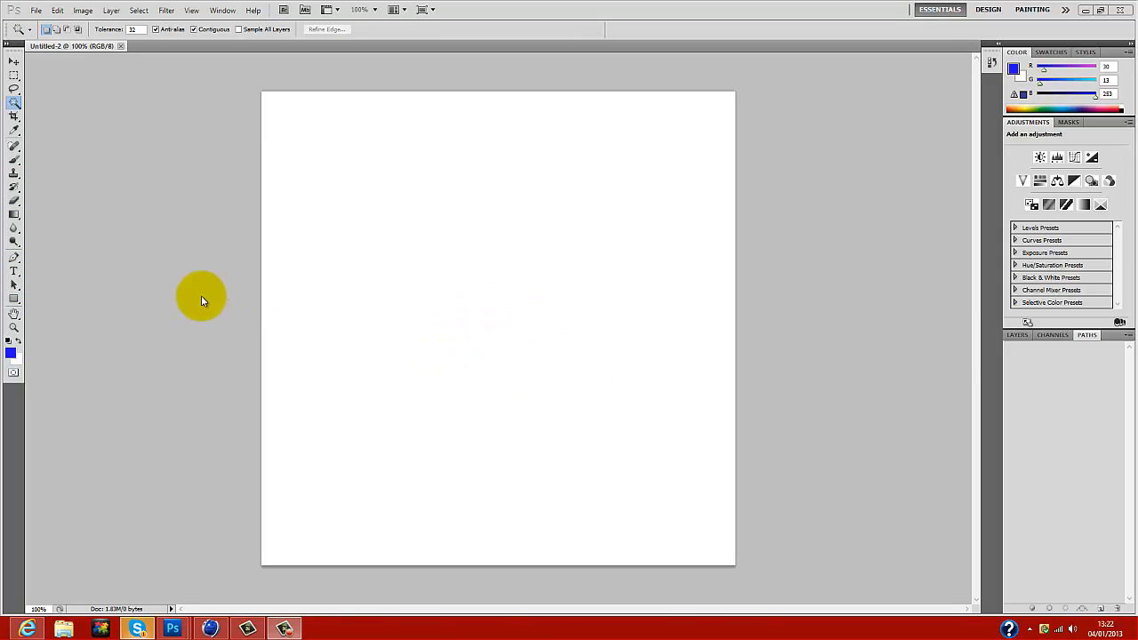
mouse_move(1024, 368)
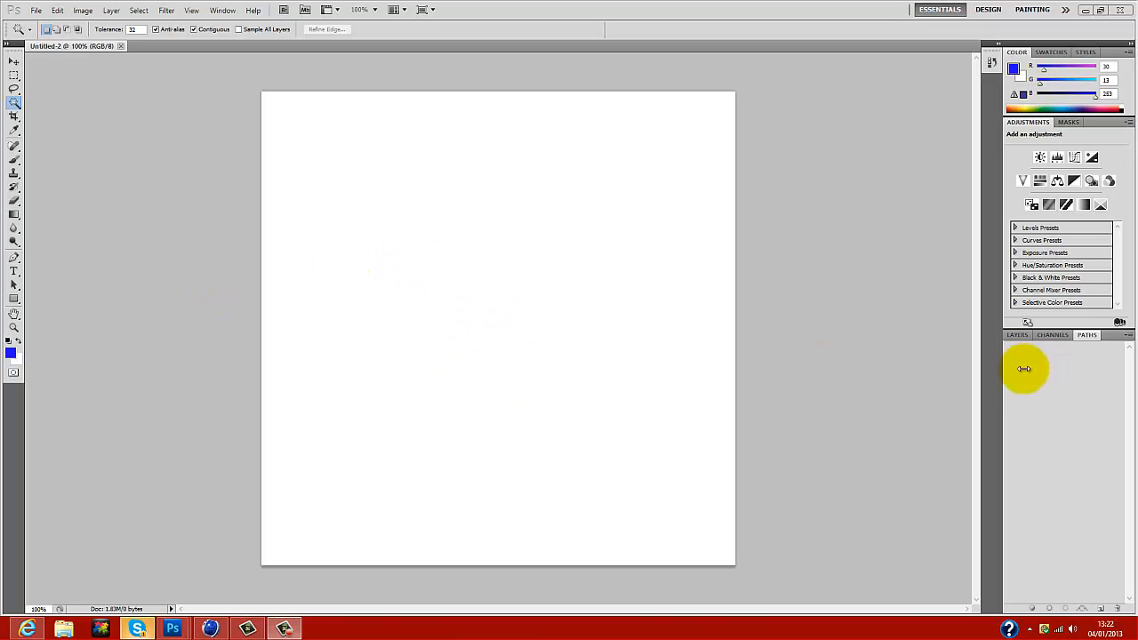
mouse_move(598, 368)
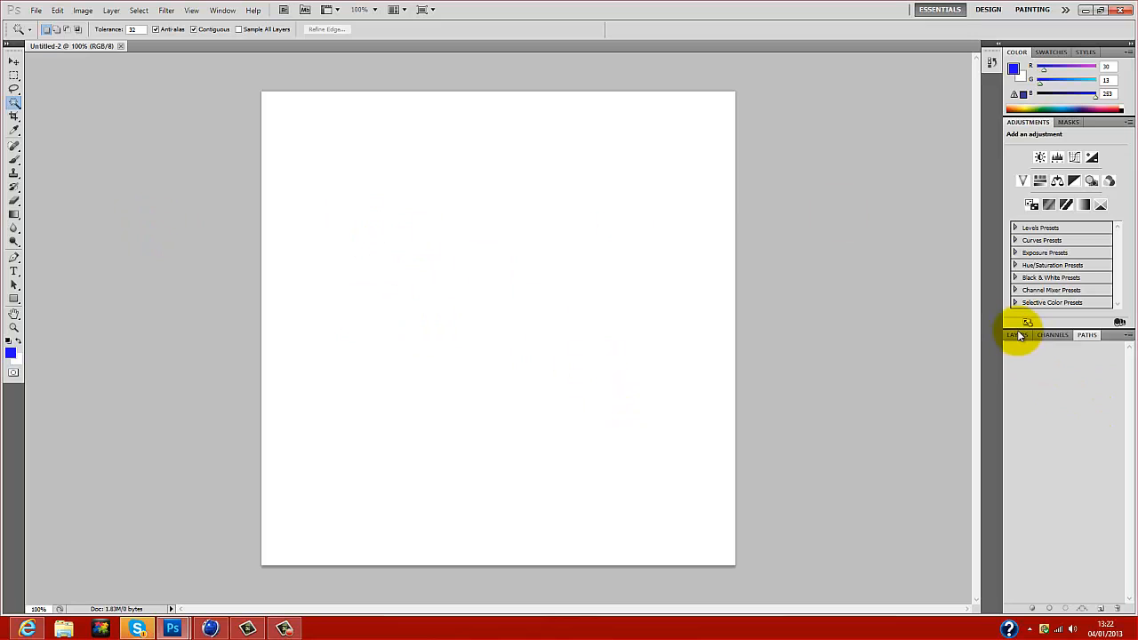
Rasterize the FD type layer into a plain painted layer
left_click(1021, 334)
type("FD")
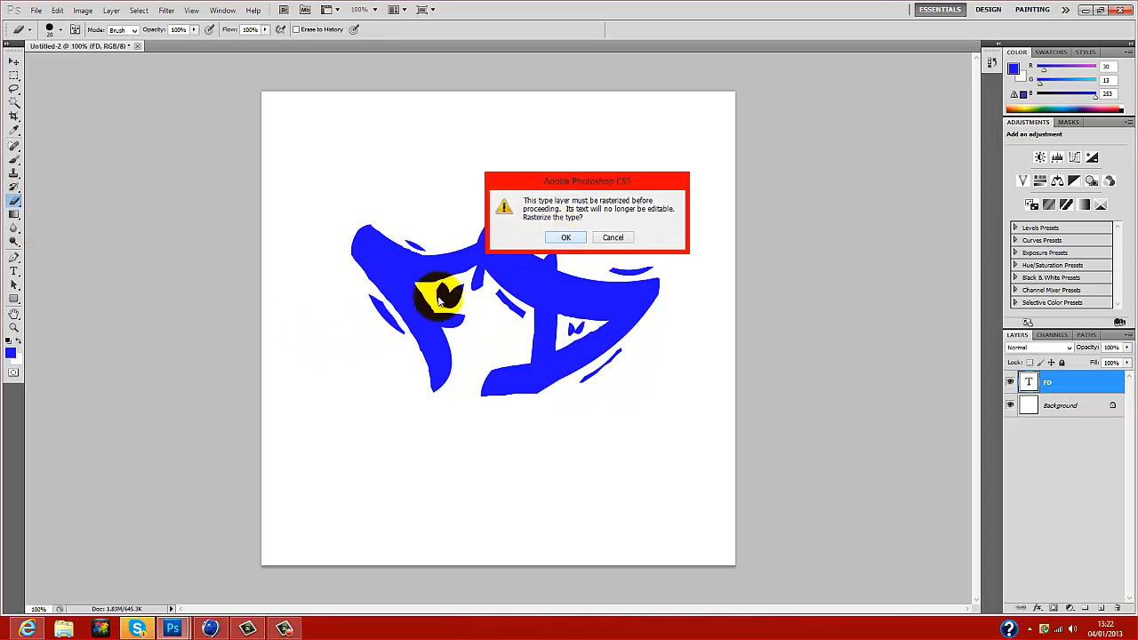
left_click(565, 238)
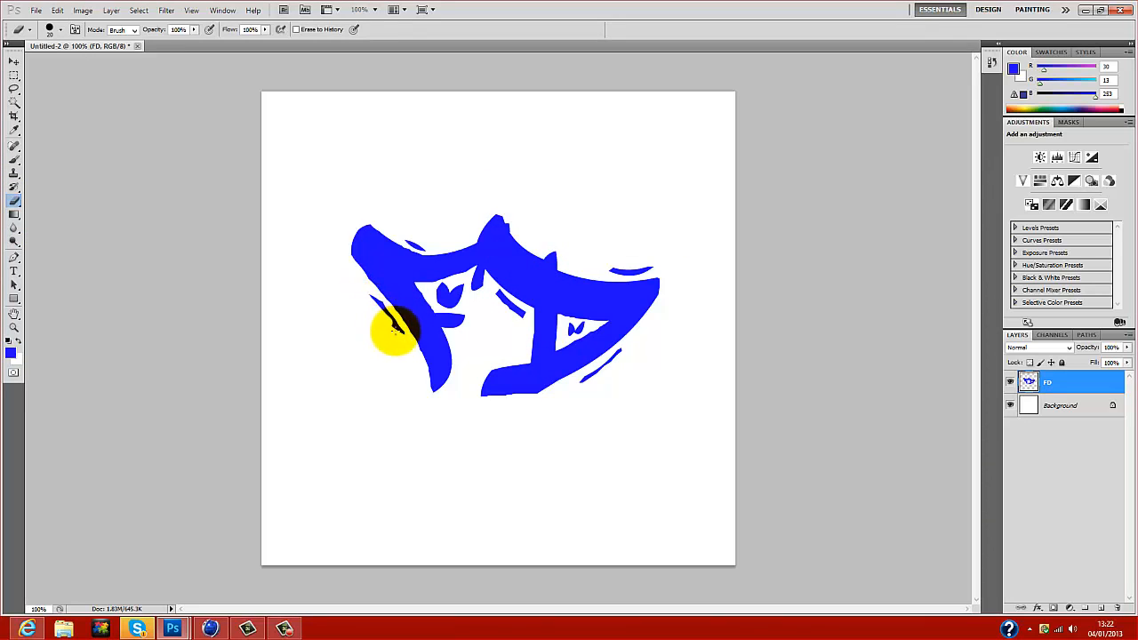
Brush over the white gaps in the F and D strokes so the letters are solid
left_click_drag(395, 335, 400, 240)
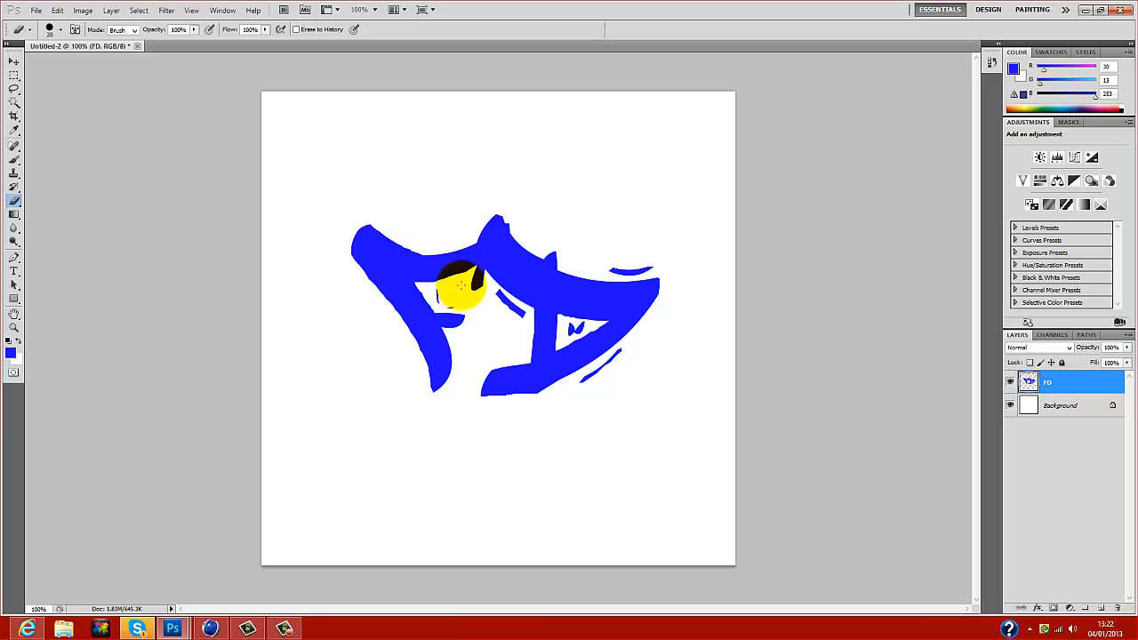
left_click_drag(462, 293, 498, 298)
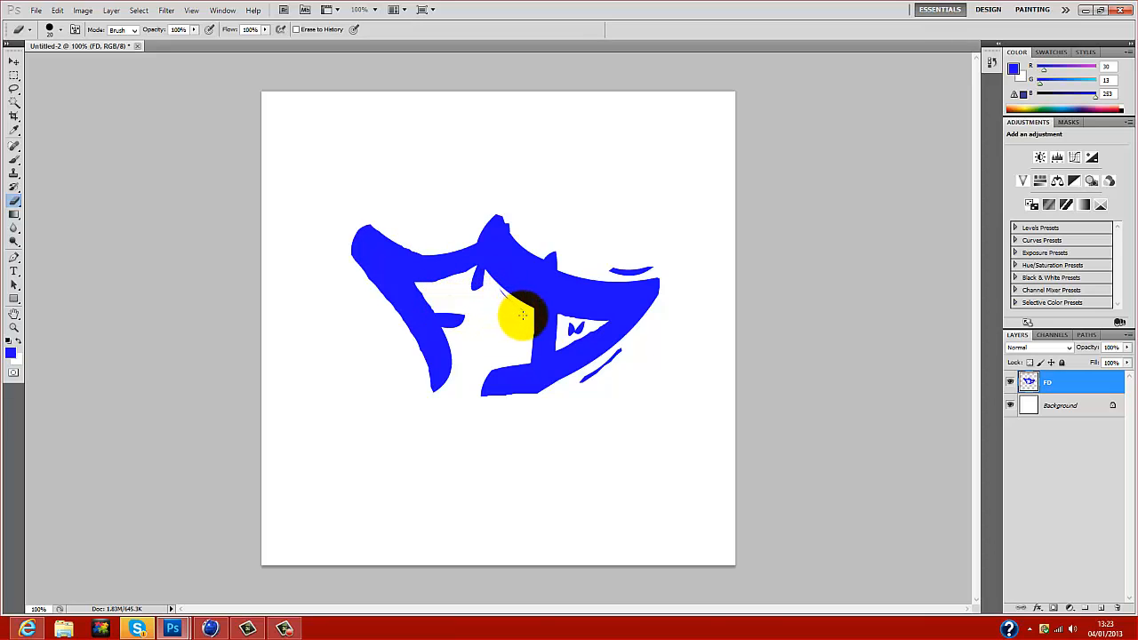
left_click_drag(519, 316, 566, 335)
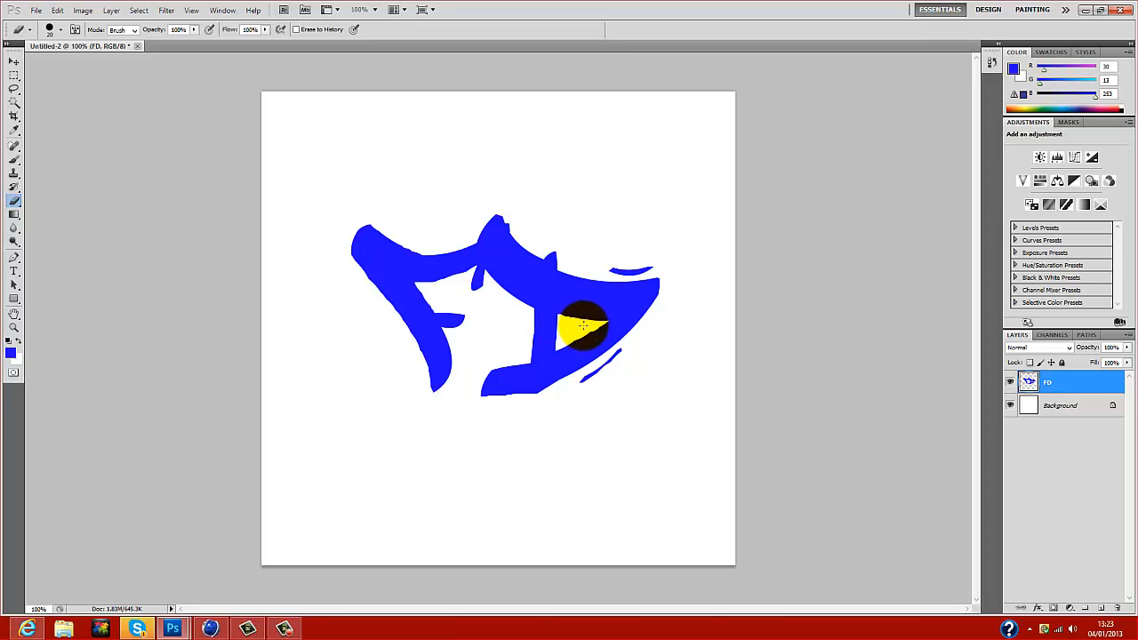
left_click_drag(583, 327, 655, 266)
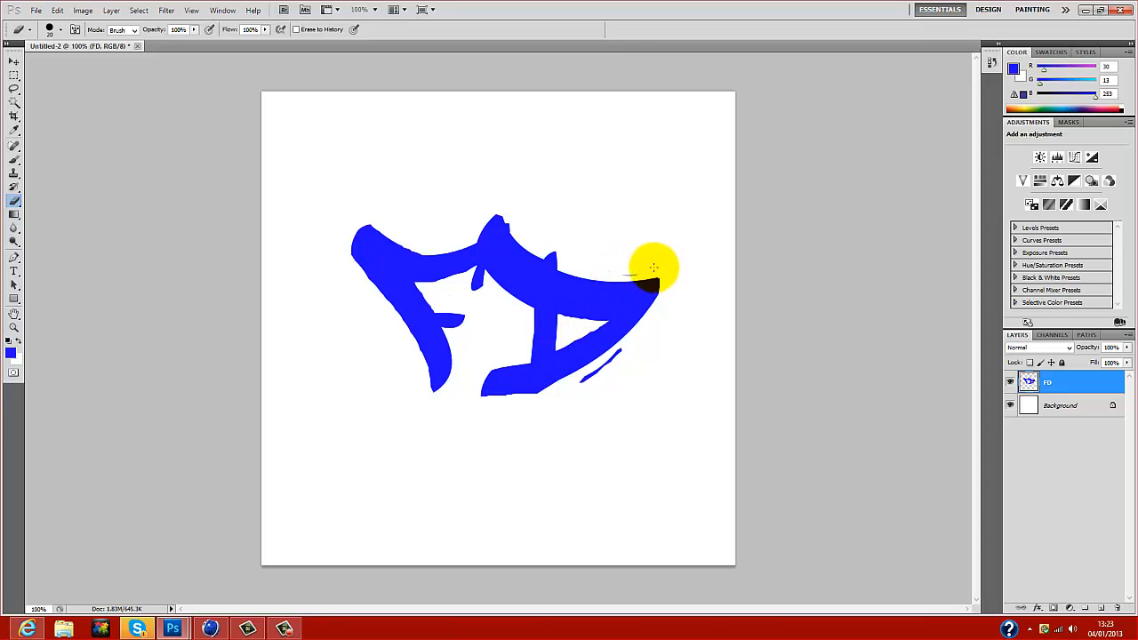
left_click_drag(654, 266, 619, 345)
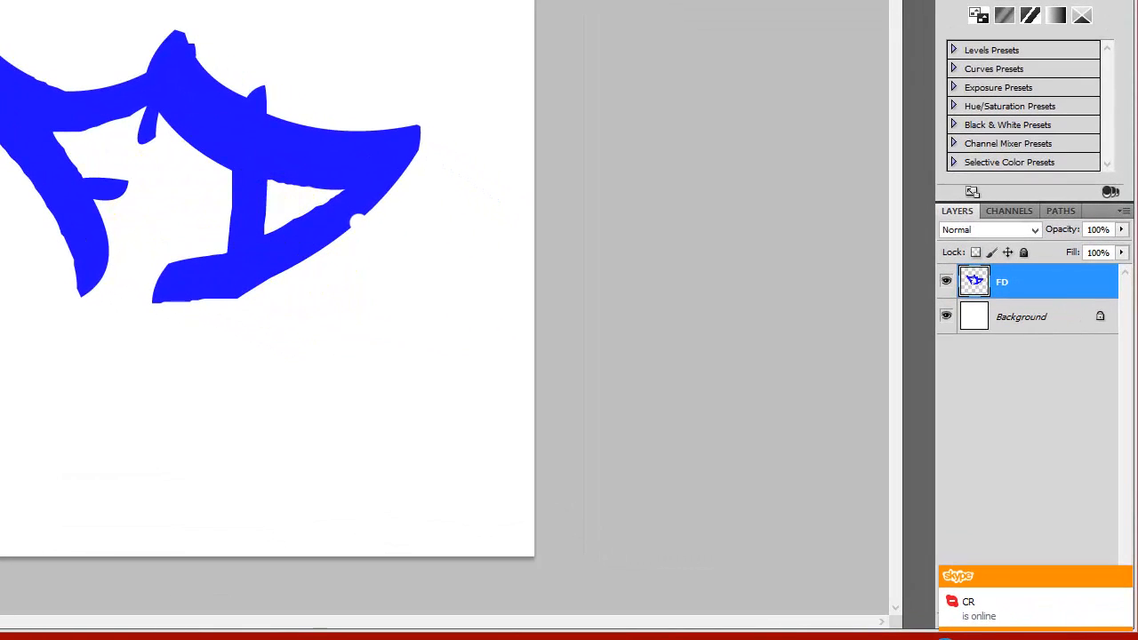
Select the blue FD shape with the Magic Wand and delete the white Background layer
left_click(174, 329)
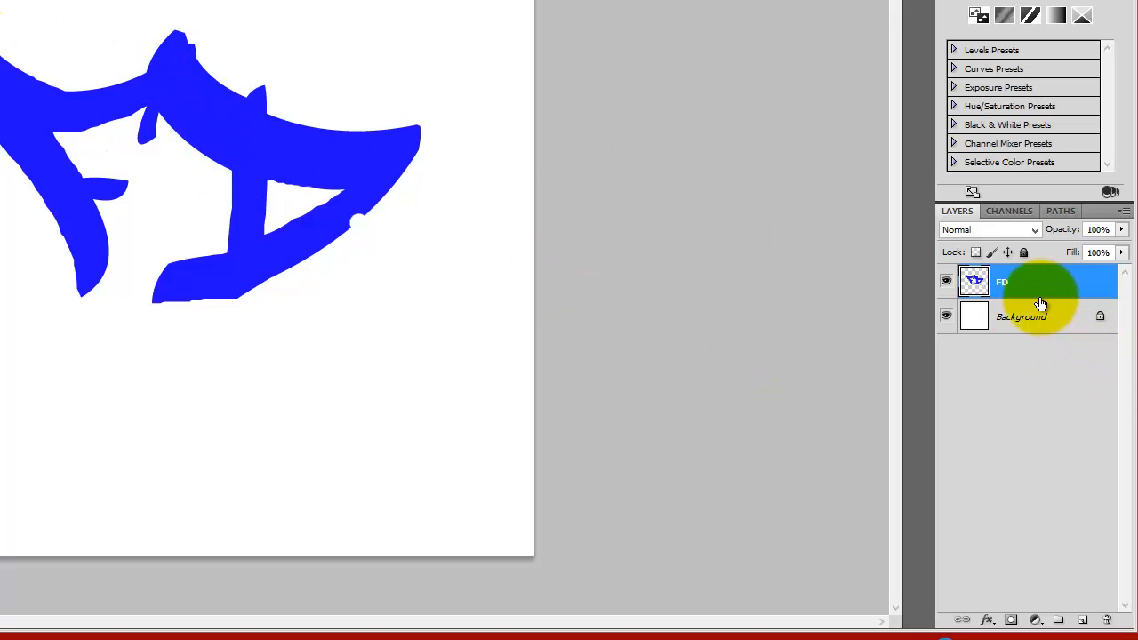
left_click(1022, 317)
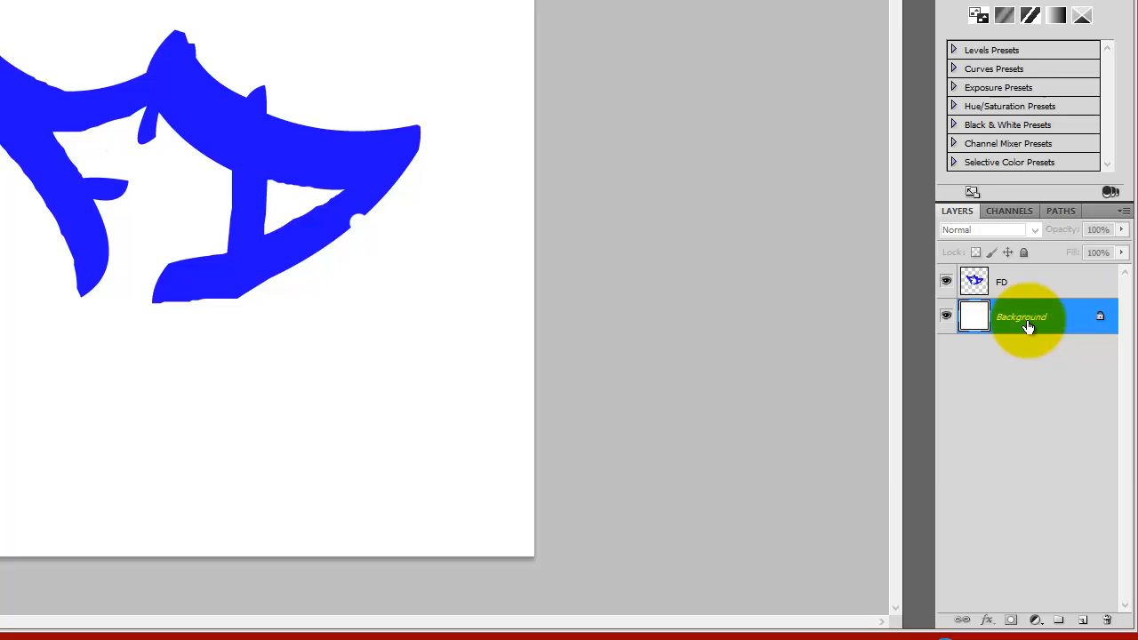
right_click(1020, 316)
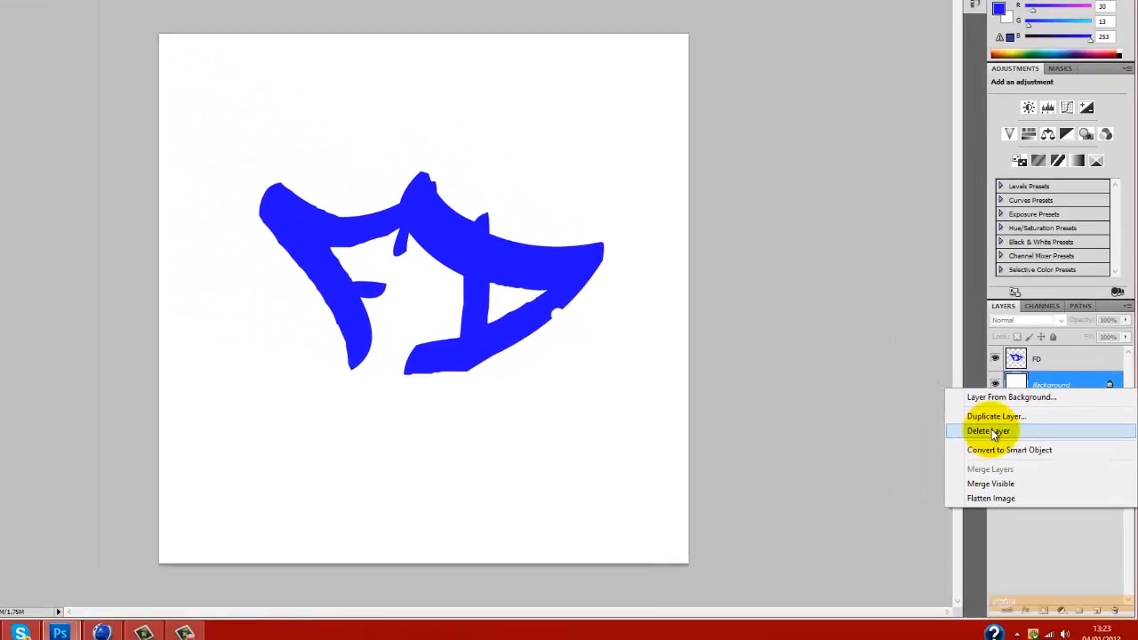
left_click(999, 431)
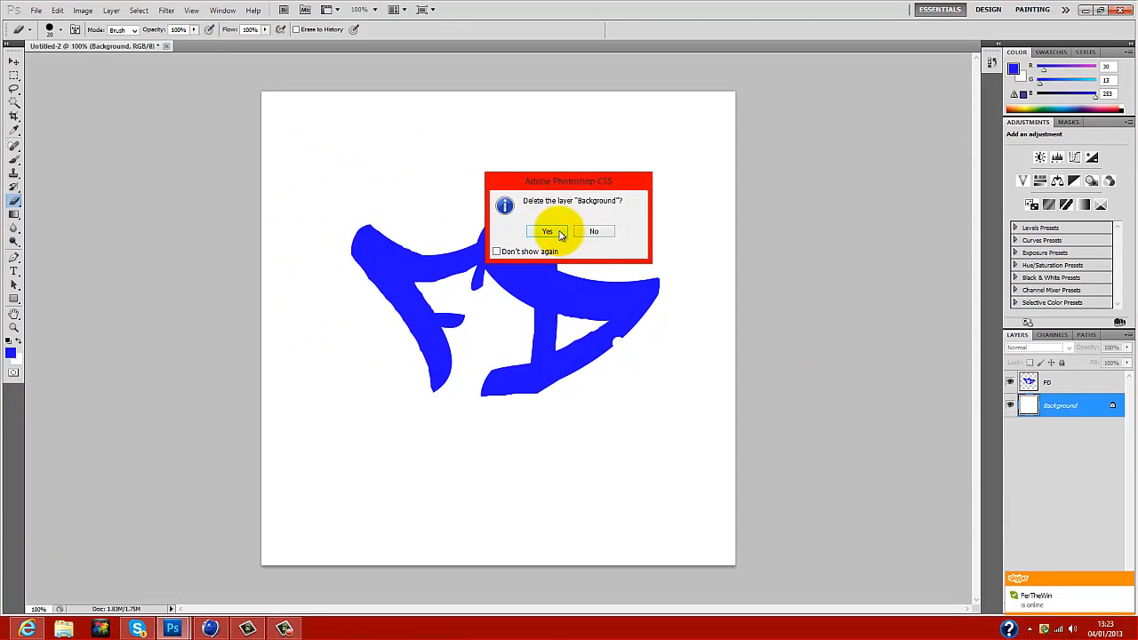
left_click(547, 232)
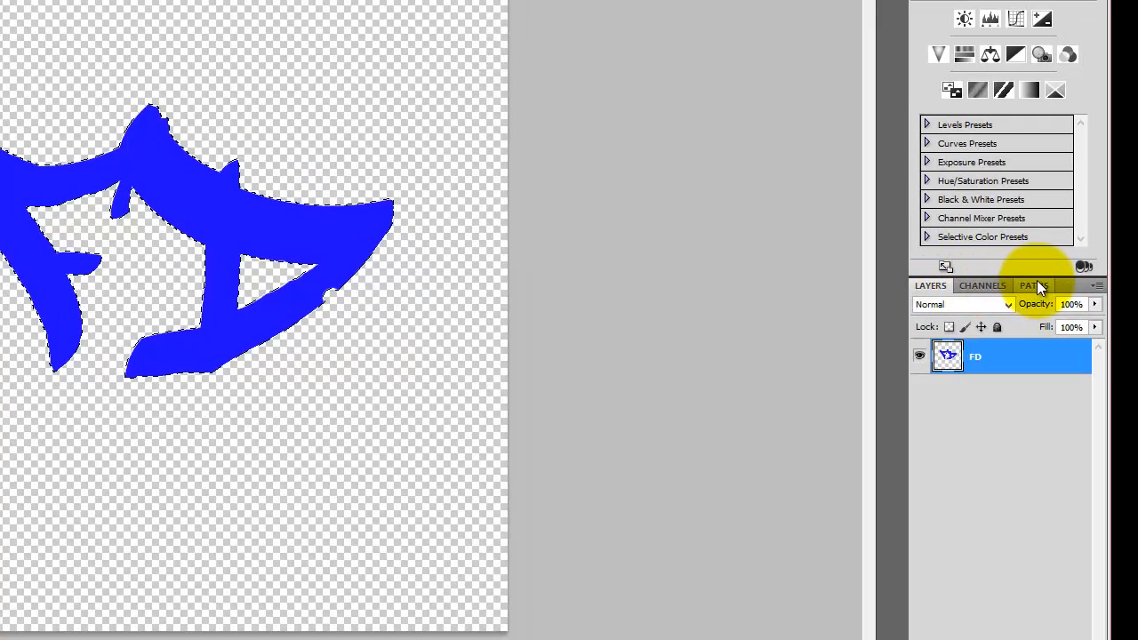
Make a Work Path from the FD selection via the Paths panel
left_click(1031, 285)
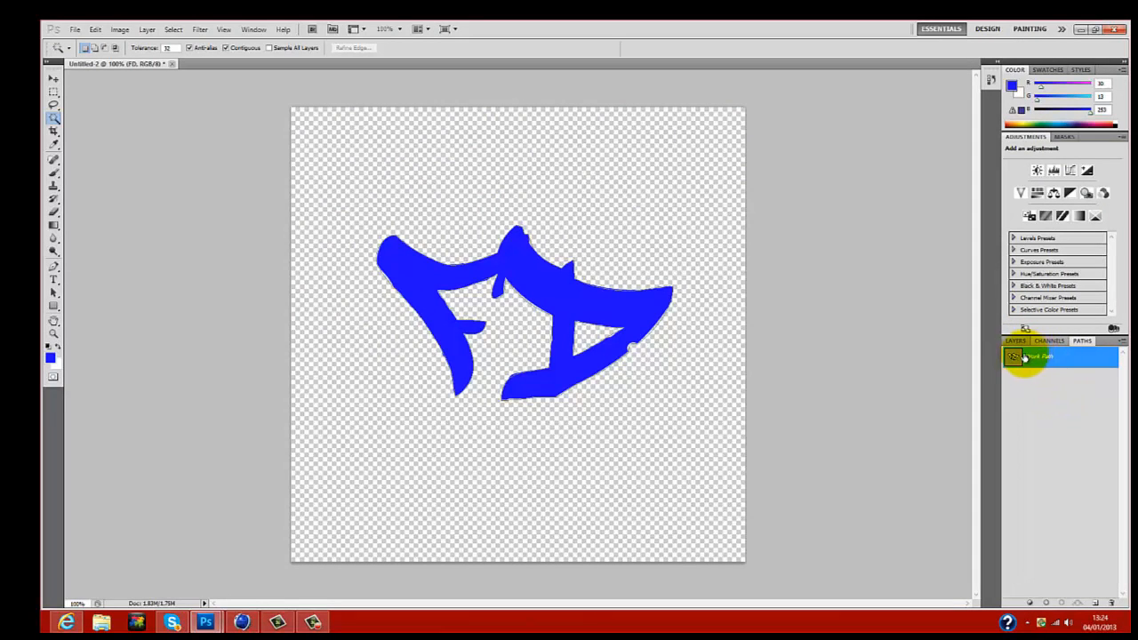
left_click(466, 275)
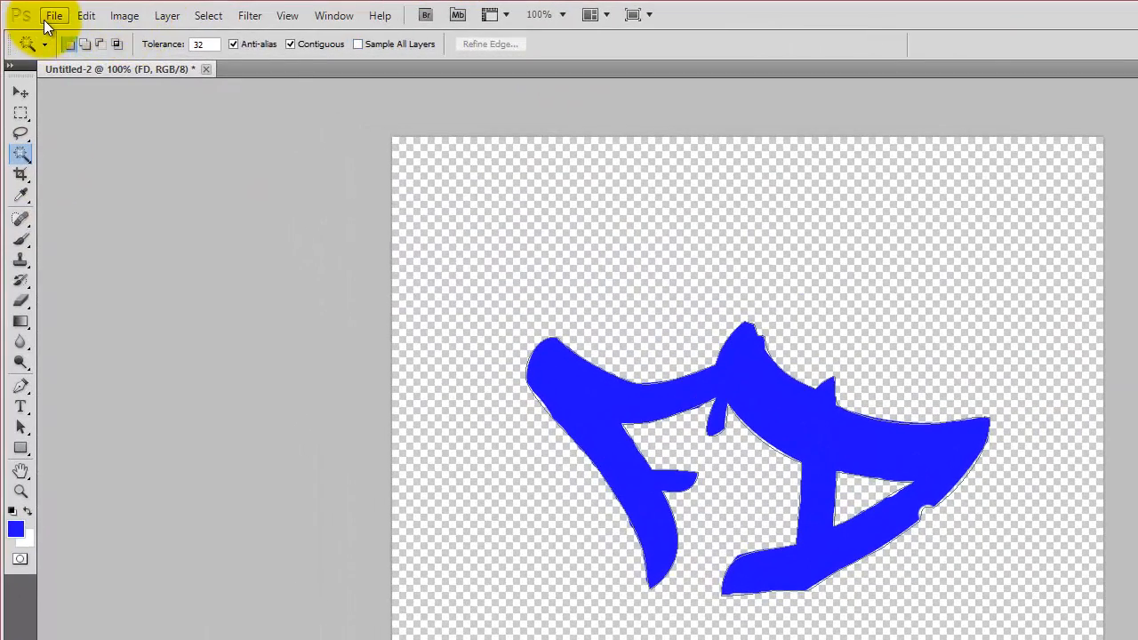
Export the Work Path via Paths to Illustrator and save the .ai file on the Desktop
left_click(53, 15)
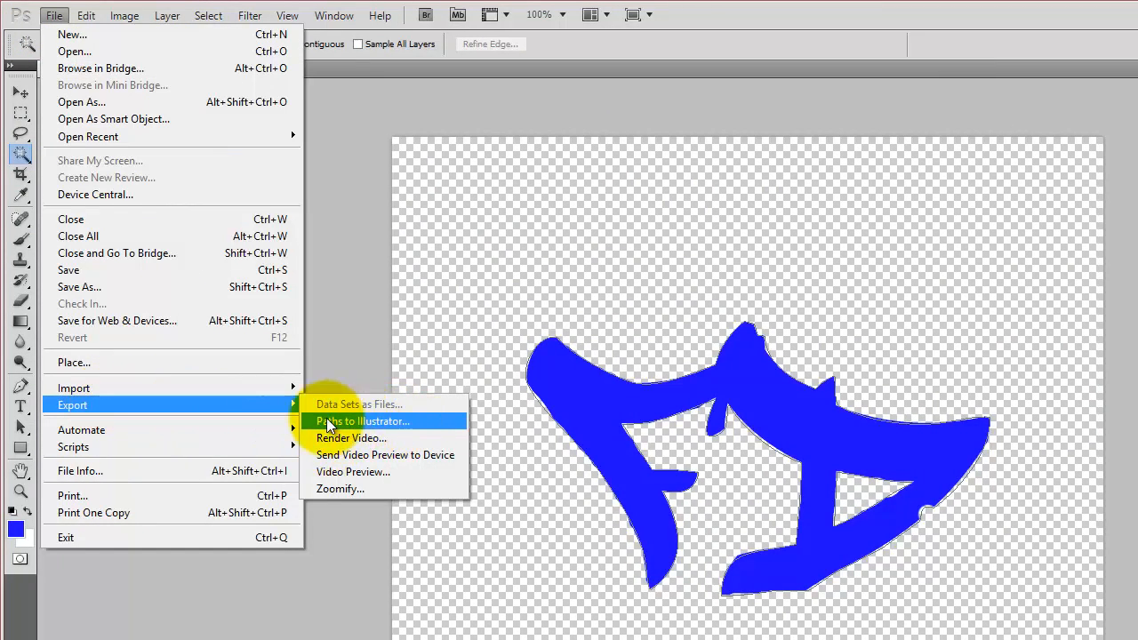
mouse_move(426, 423)
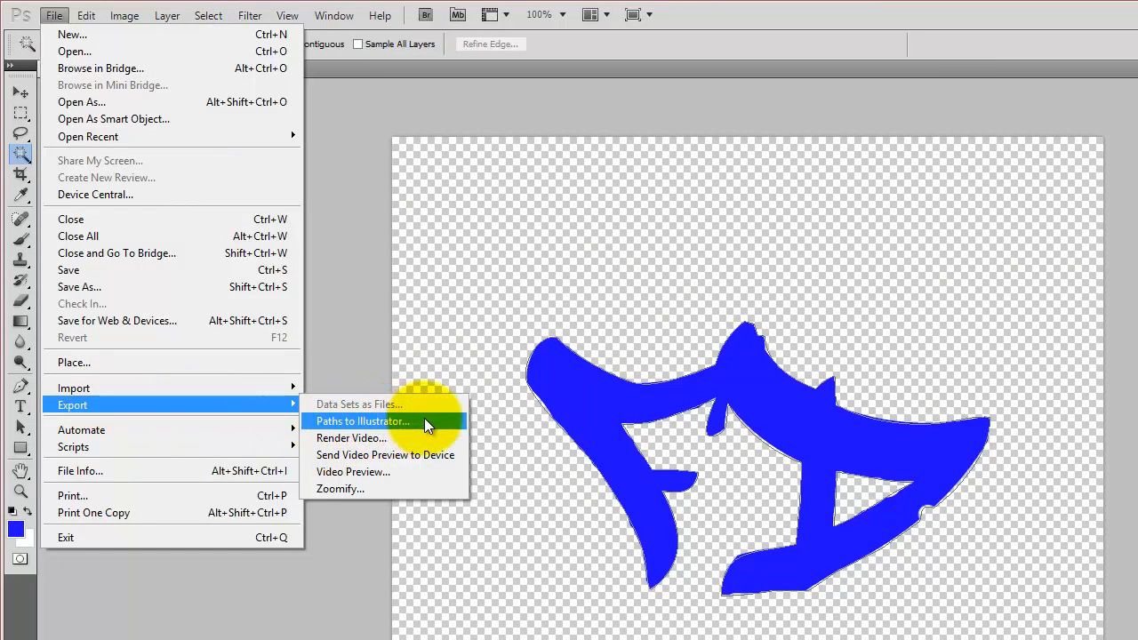
left_click(363, 420)
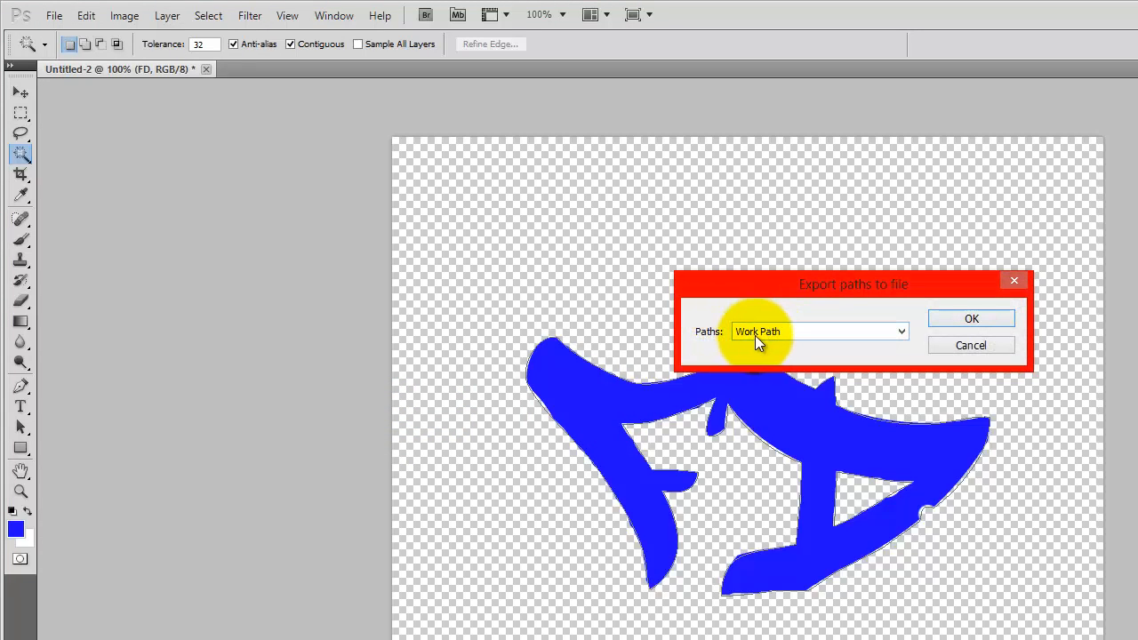
left_click(899, 331)
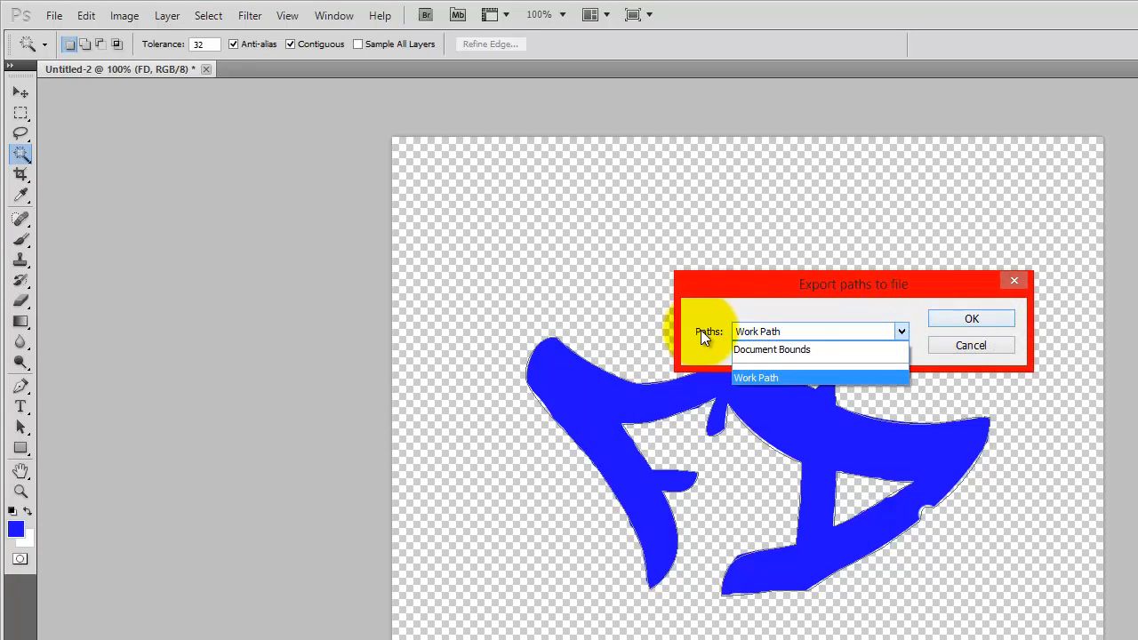
left_click(755, 376)
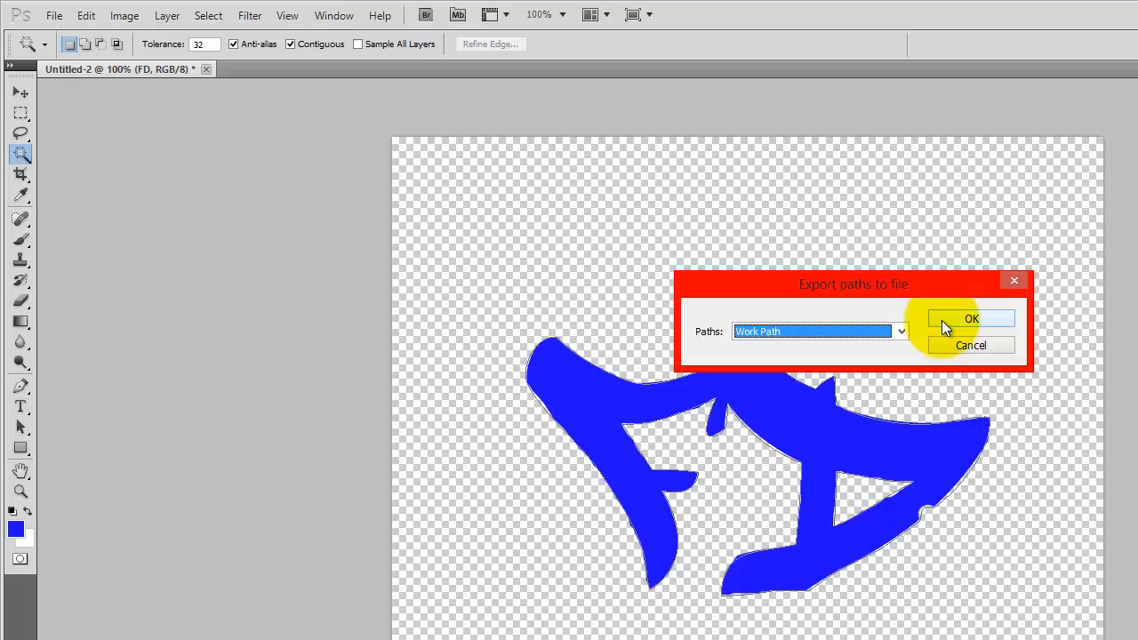
left_click(971, 318)
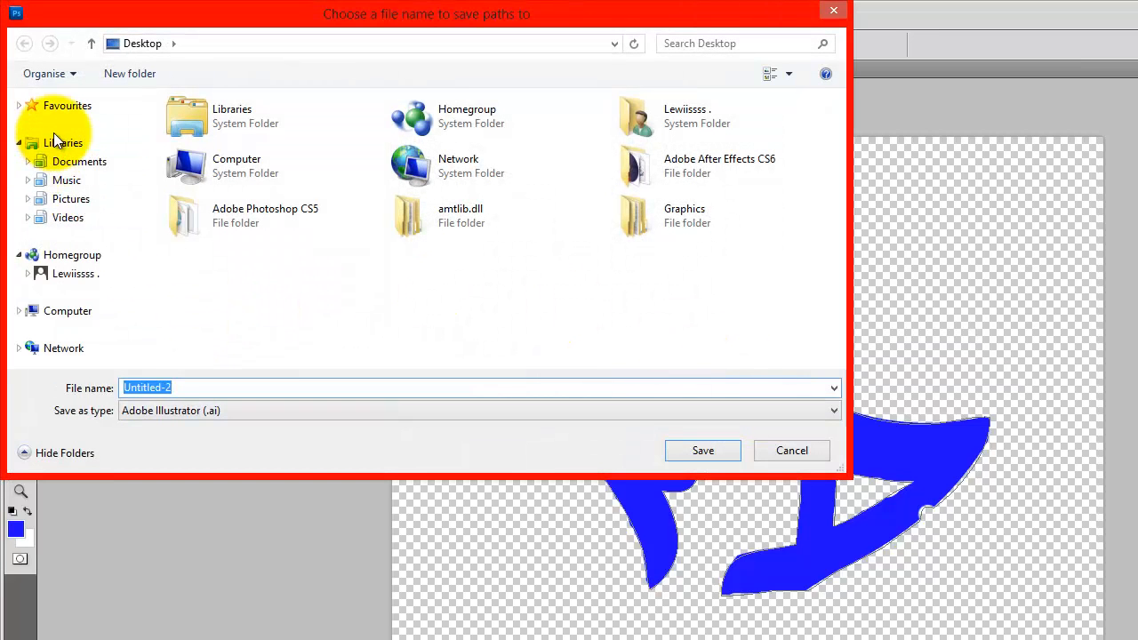
left_click(68, 105)
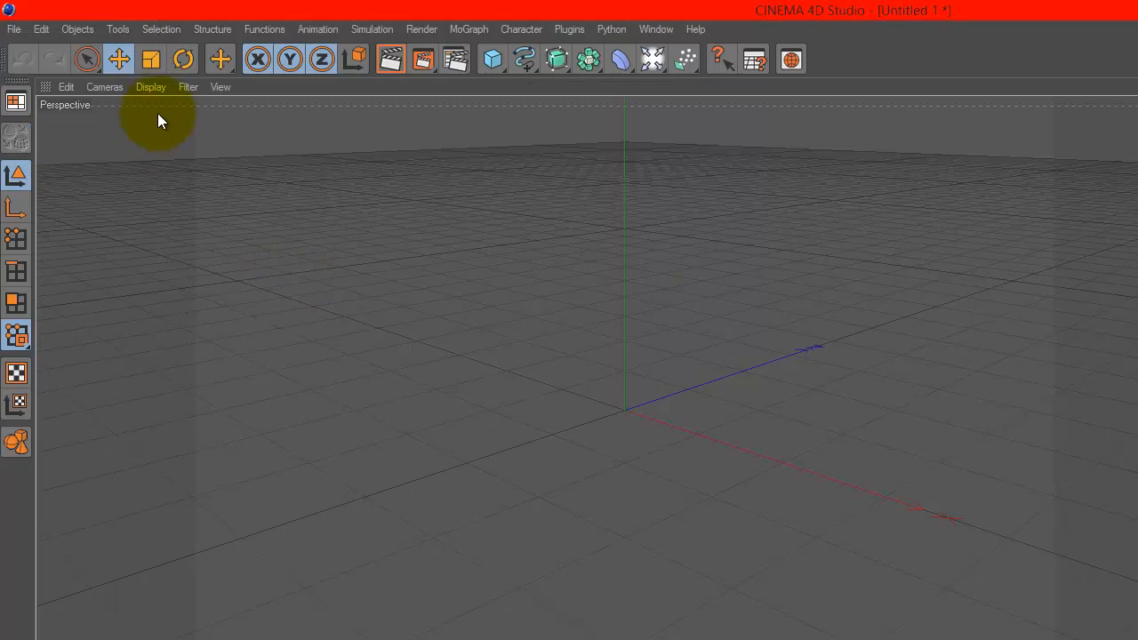
mouse_move(344, 345)
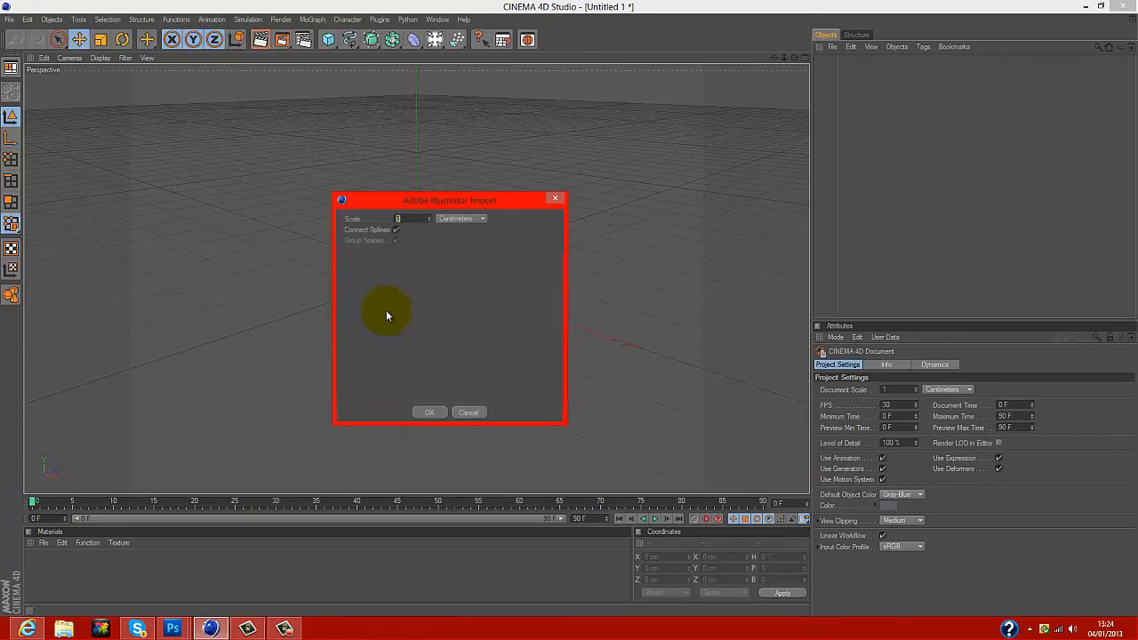
mouse_move(470, 304)
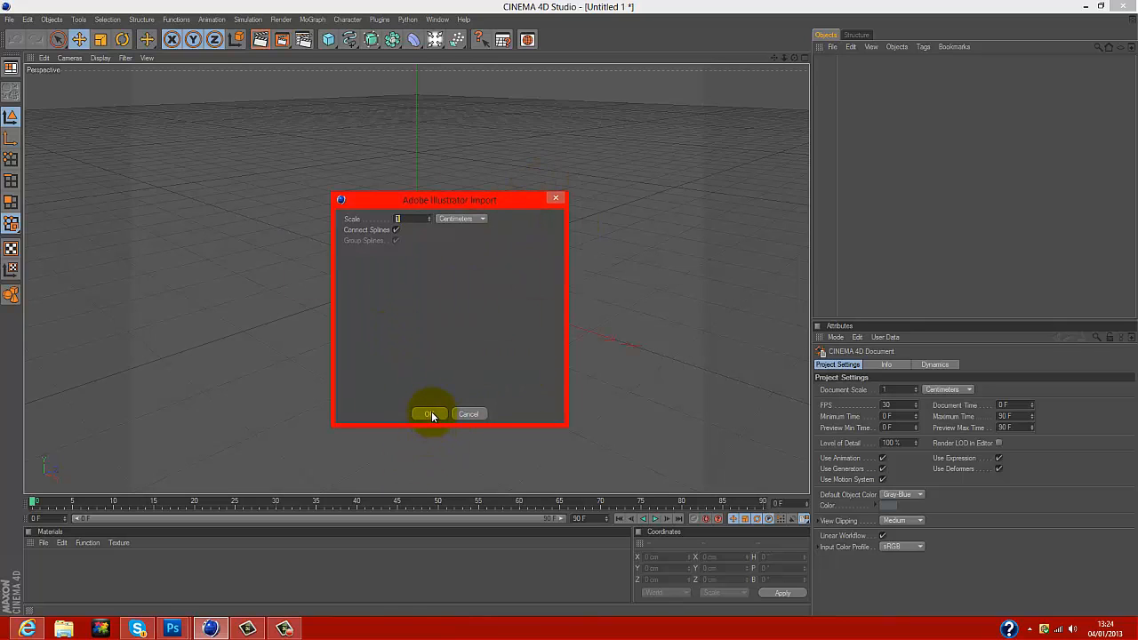
Import the .ai file as a spline and check the FD outline in the viewports
left_click(428, 412)
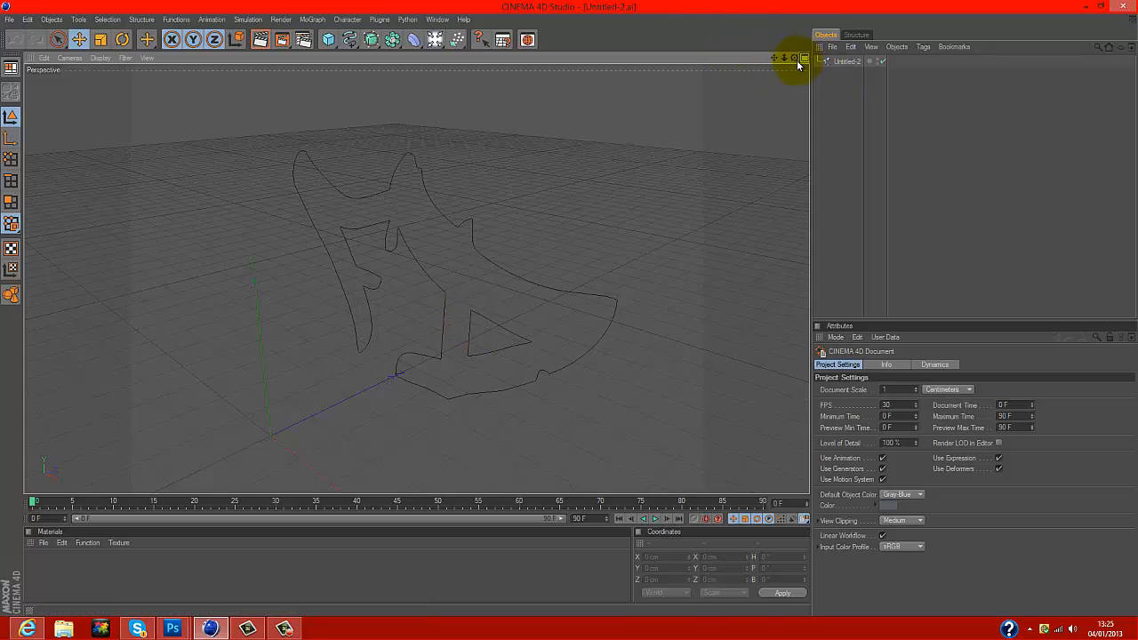
left_click(804, 57)
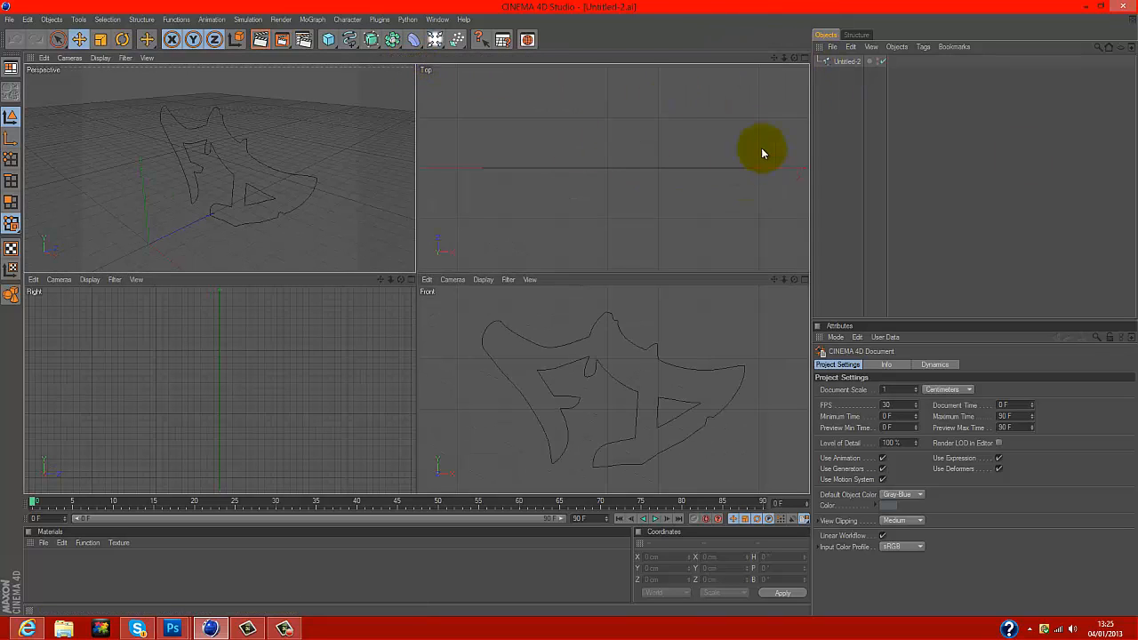
left_click(793, 57)
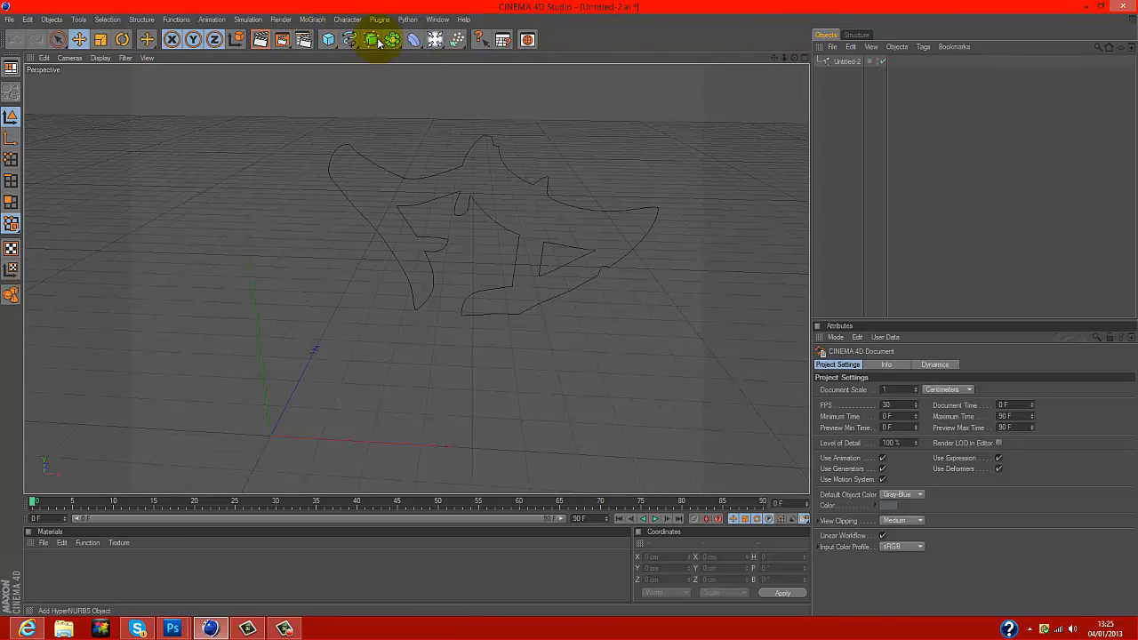
Add an Extrude NURBS and place the FD spline under it for solid depth
left_click(370, 40)
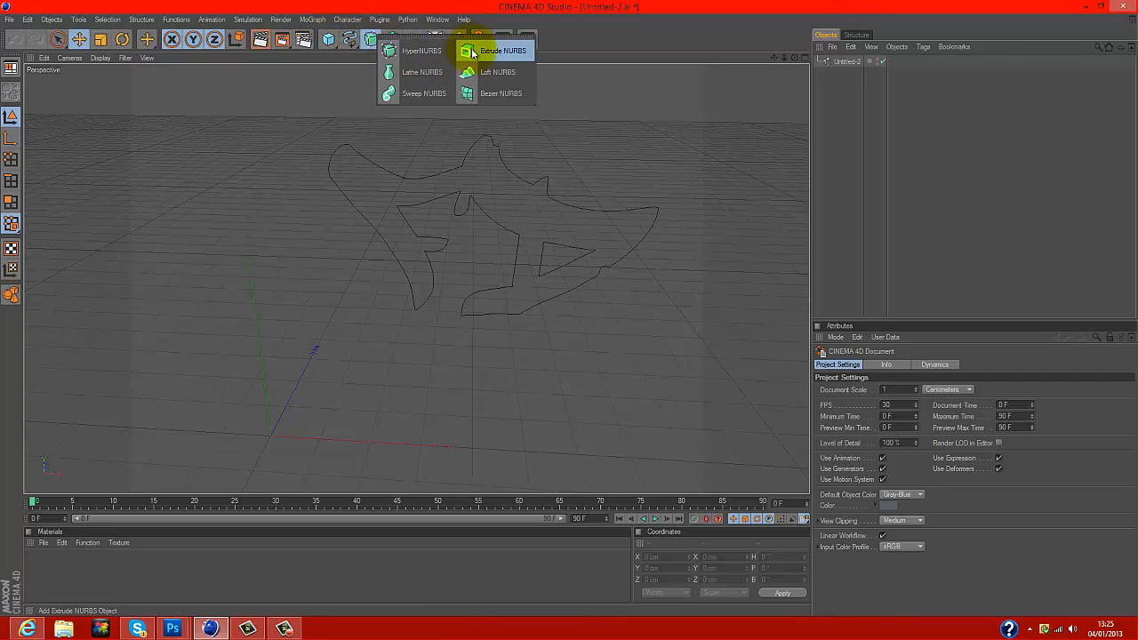
left_click(501, 50)
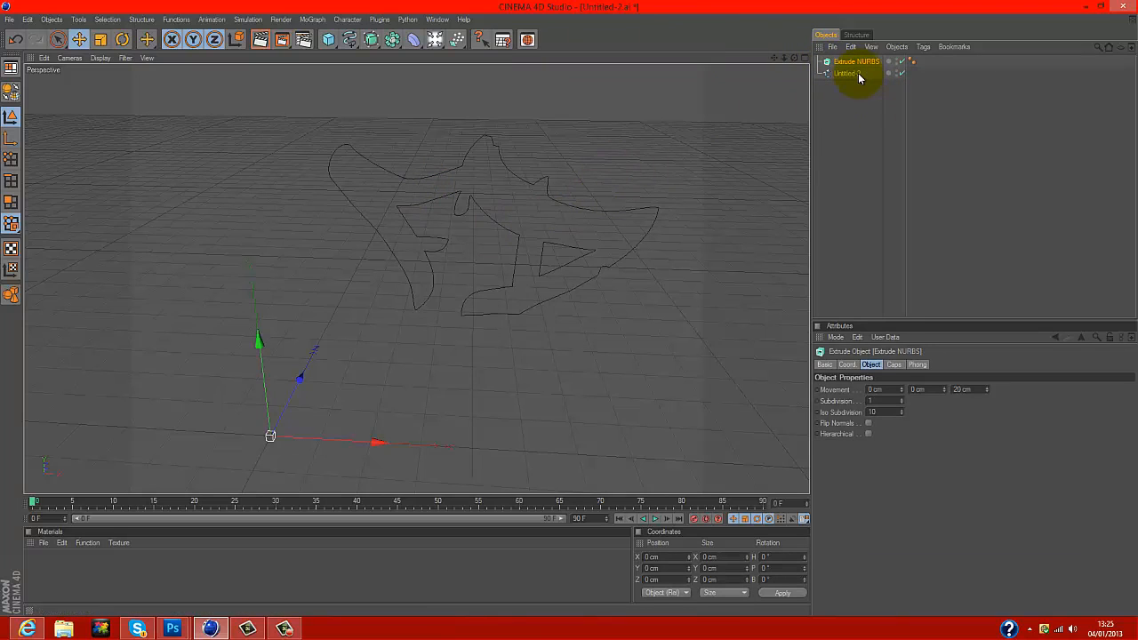
left_click(844, 73)
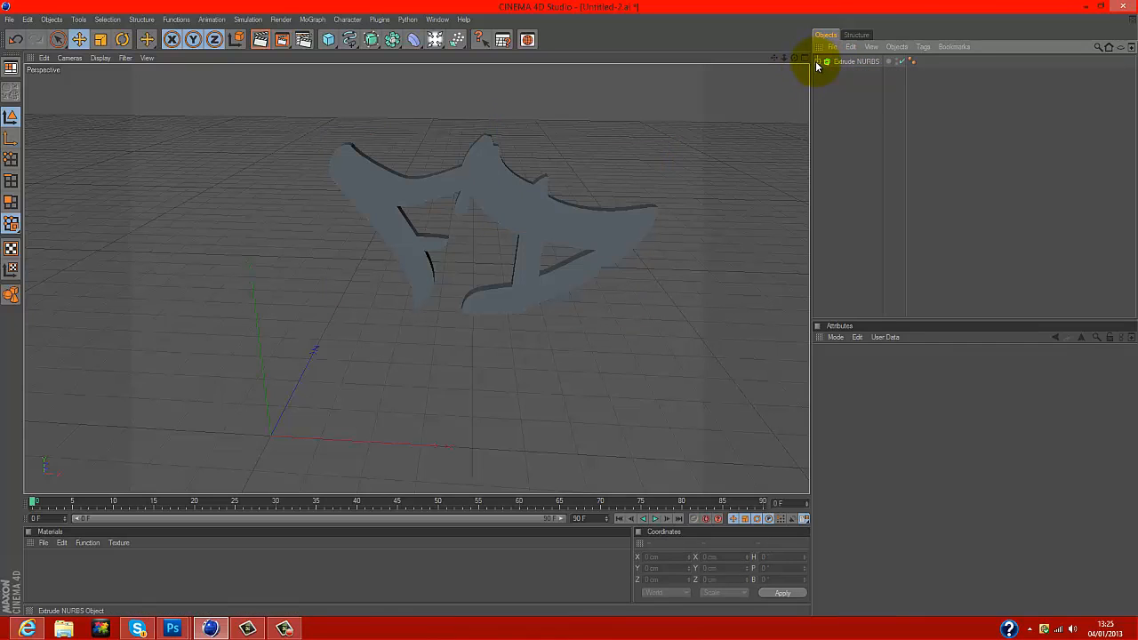
left_click(857, 61)
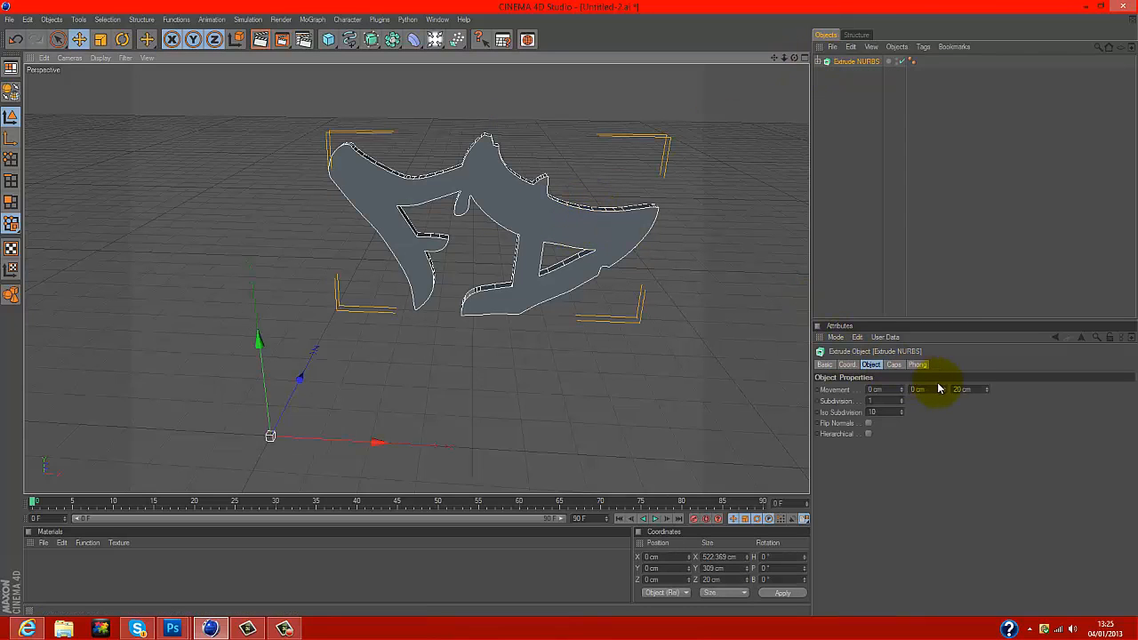